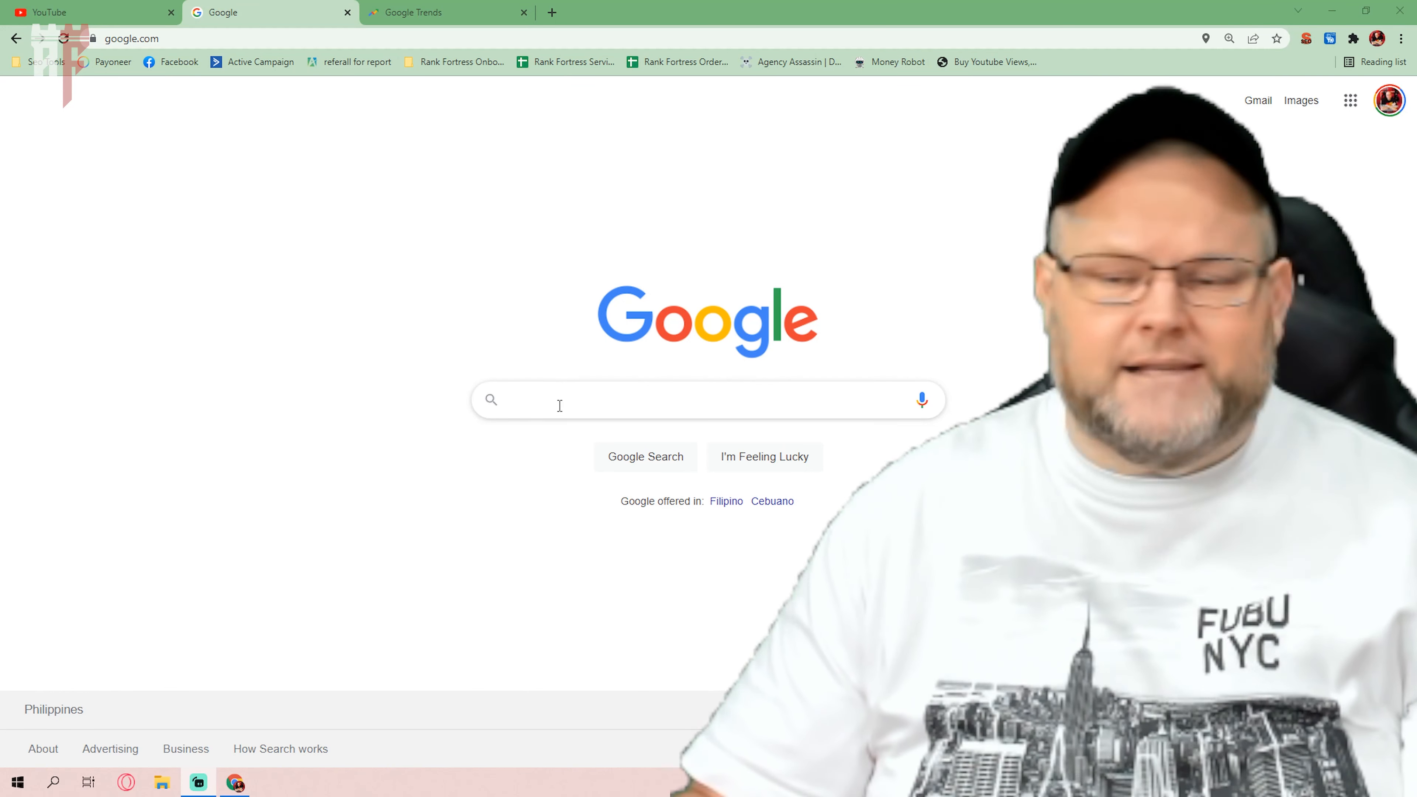
# - Search Google for 'outdoors camping affiliate' to list affiliate program articles
pyautogui.click(559, 400)
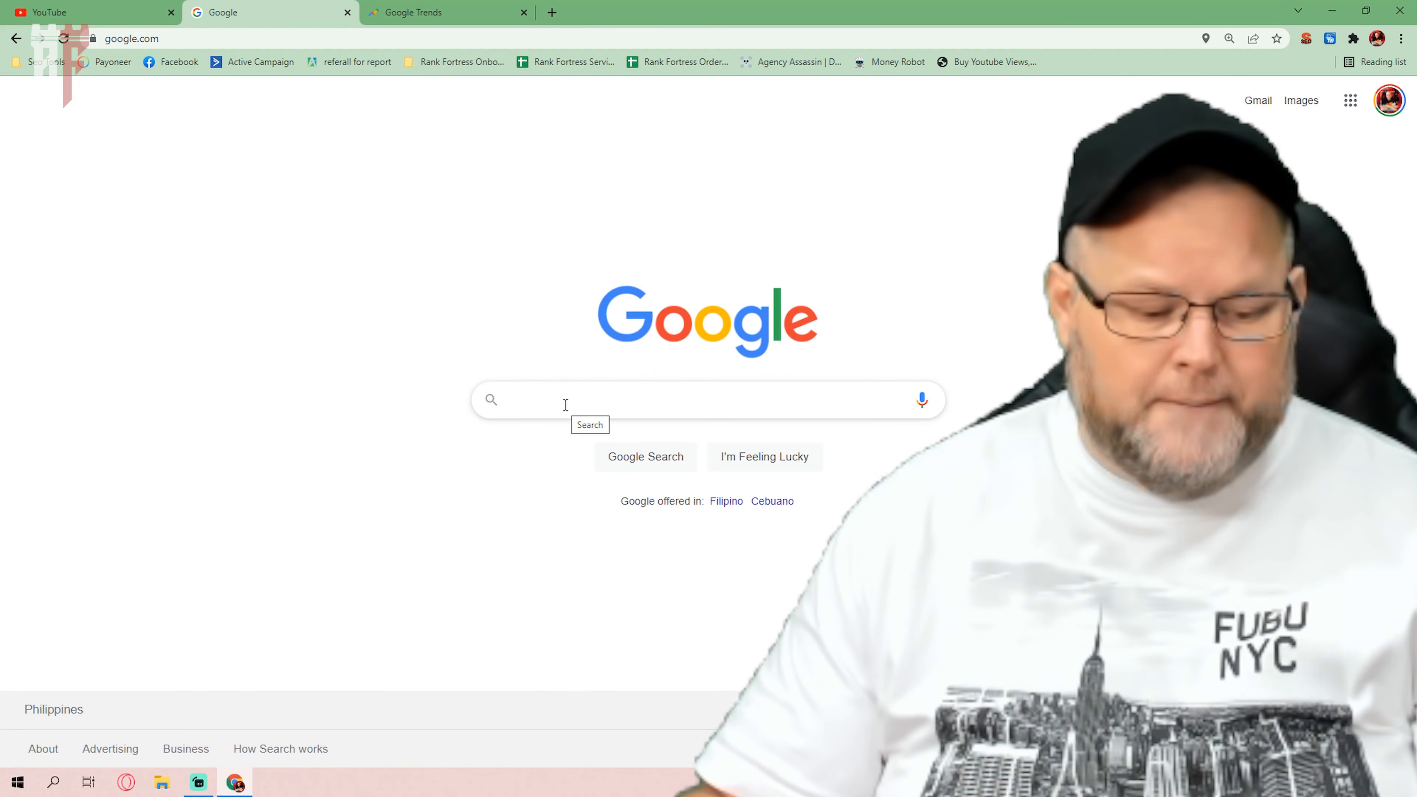
pyautogui.write('outdoors camping affiliate')
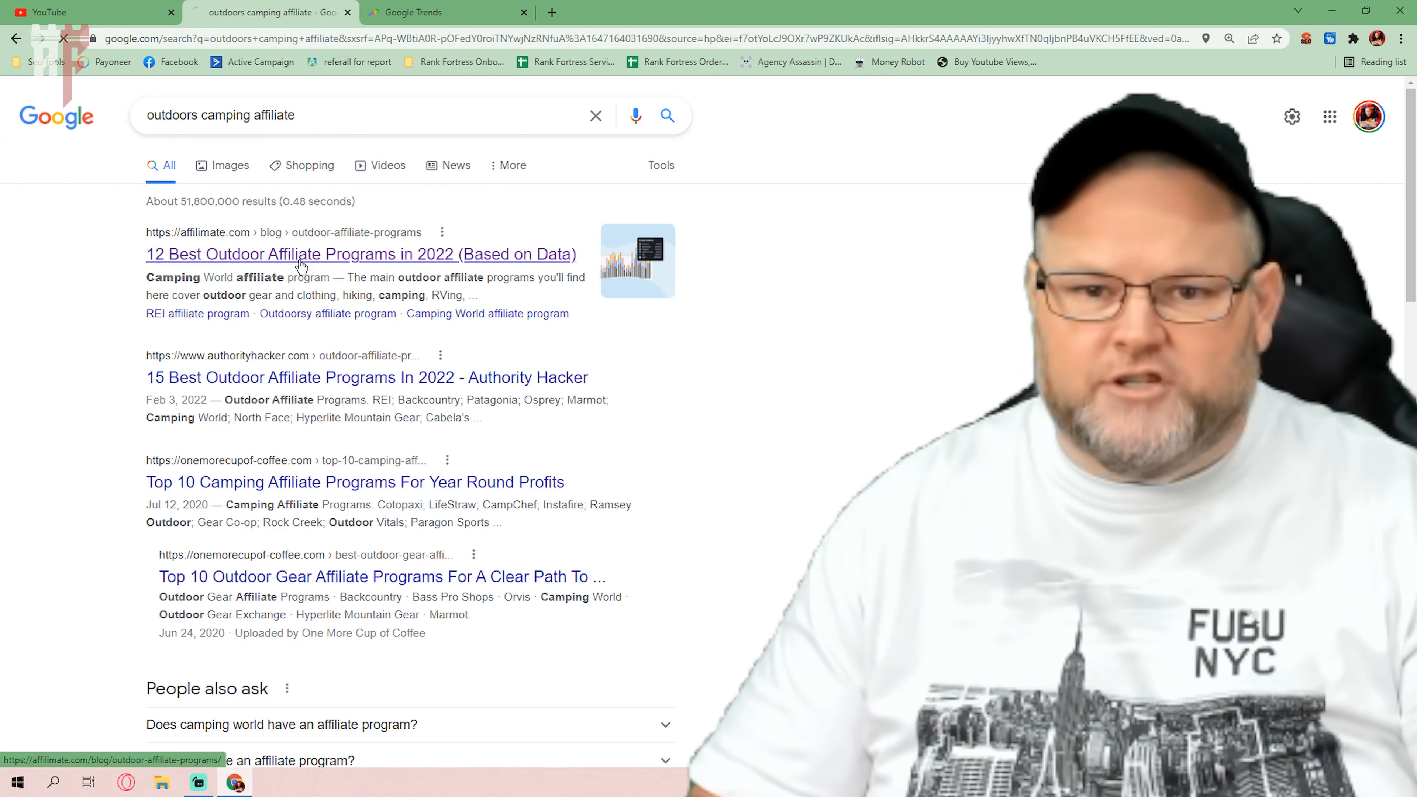
# - Read affilimate's '12 Best Outdoor Affiliate Programs in 2022' down to its program list
pyautogui.click(360, 254)
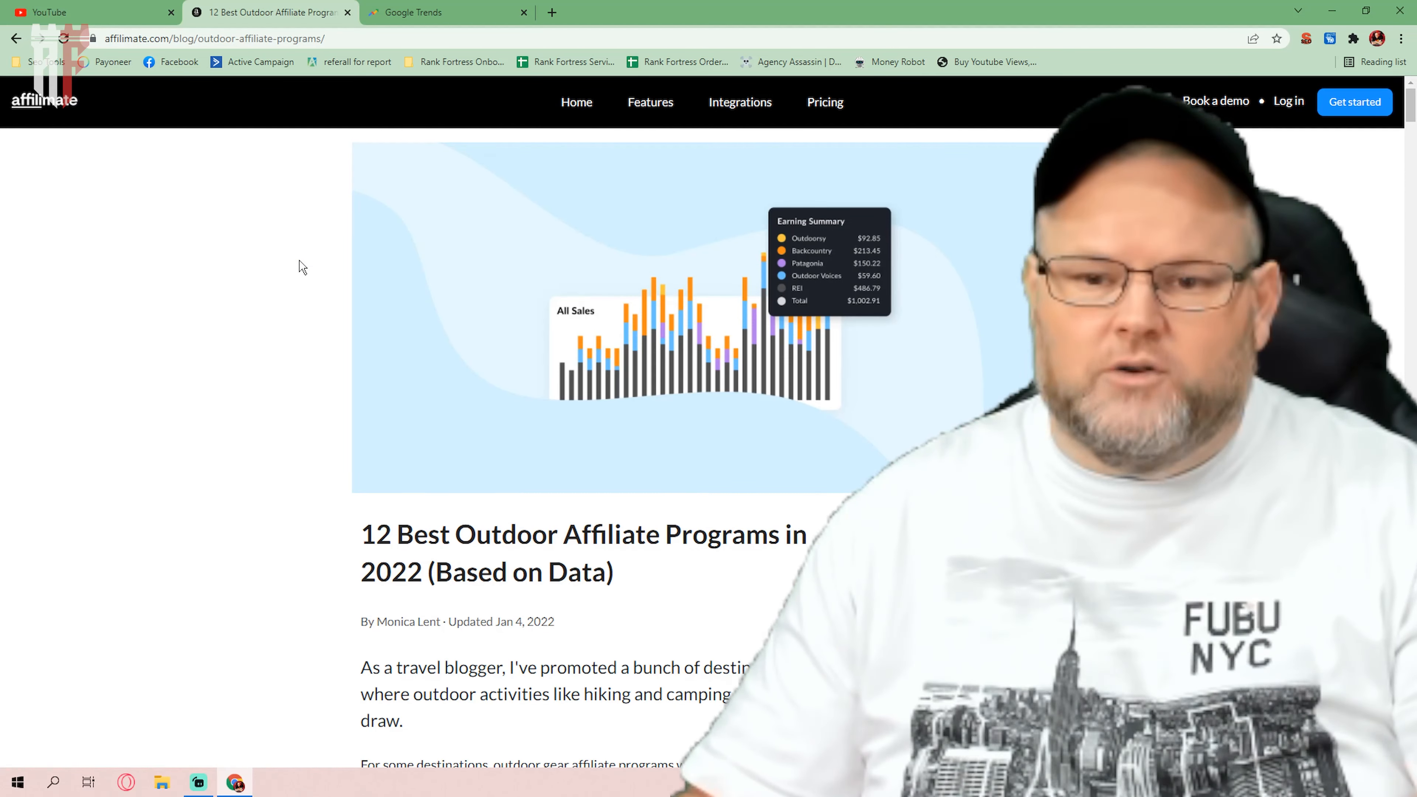
pyautogui.moveTo(630, 417)
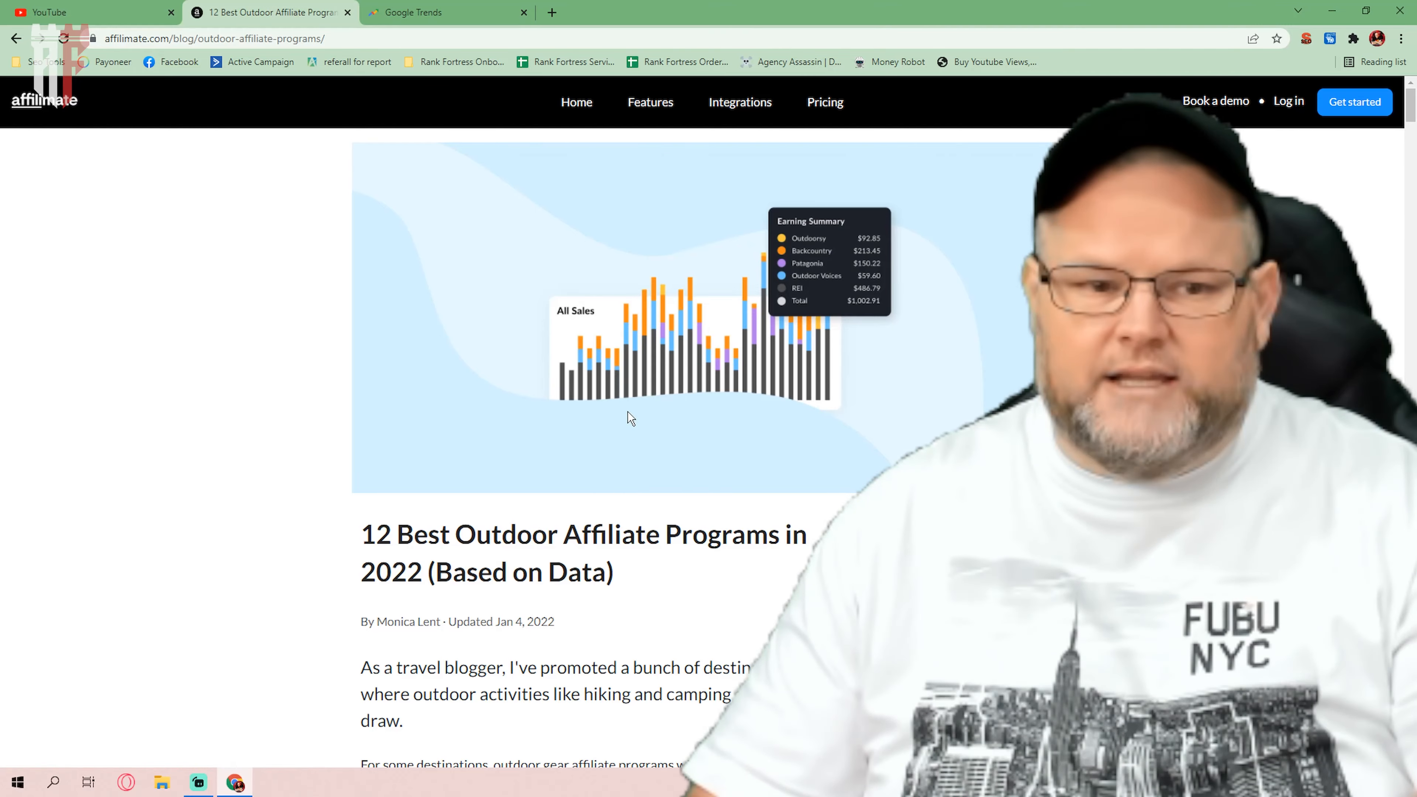
pyautogui.scroll(-3)
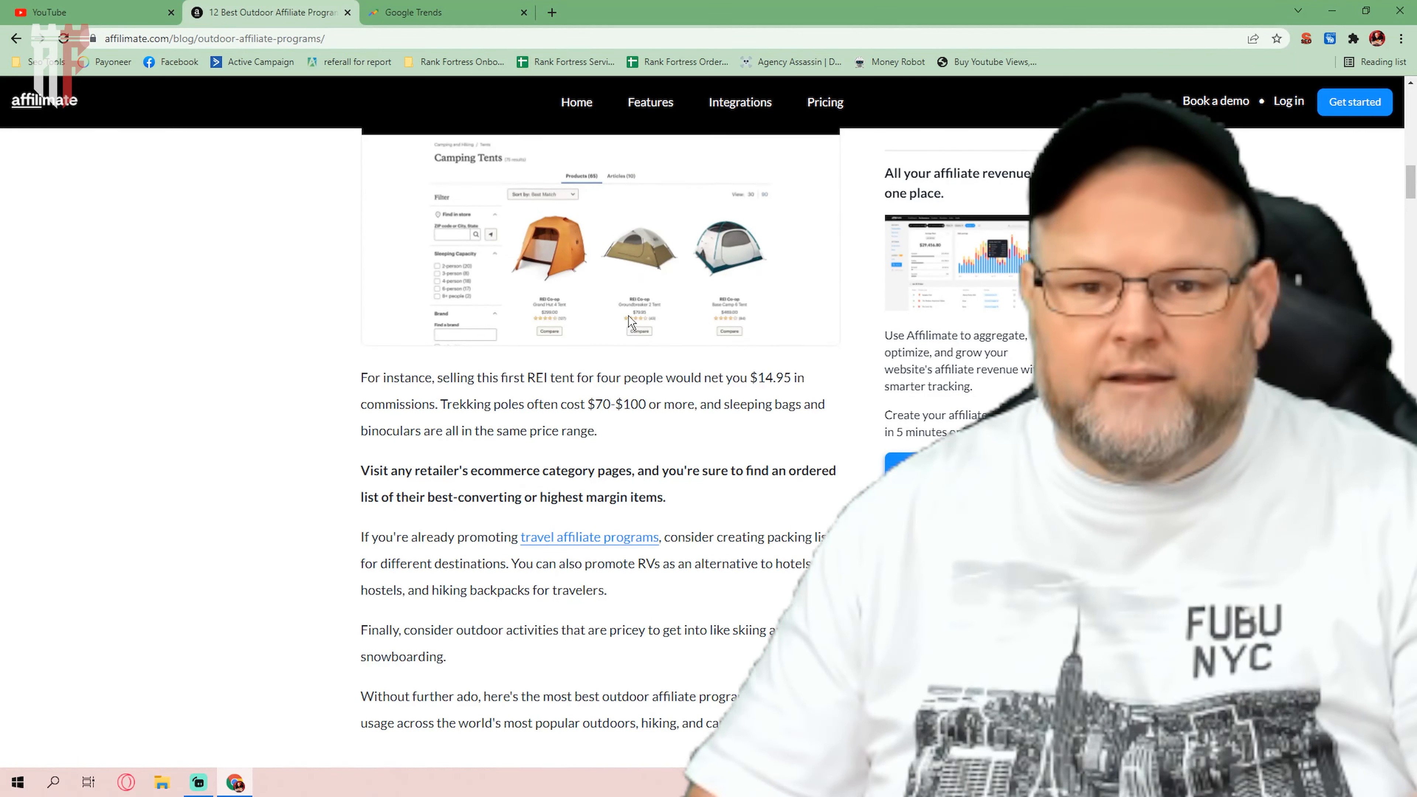
pyautogui.scroll(-3)
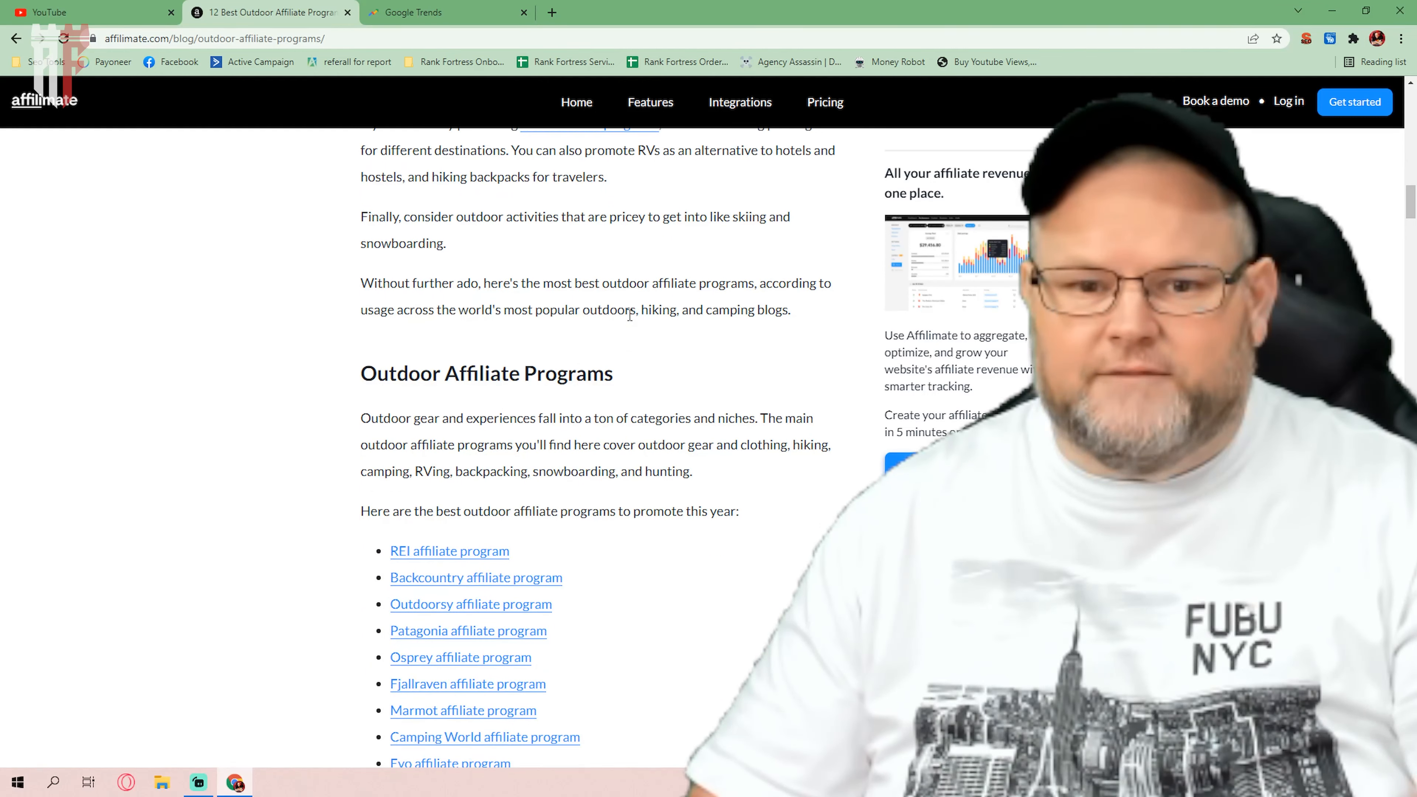
pyautogui.scroll(-3)
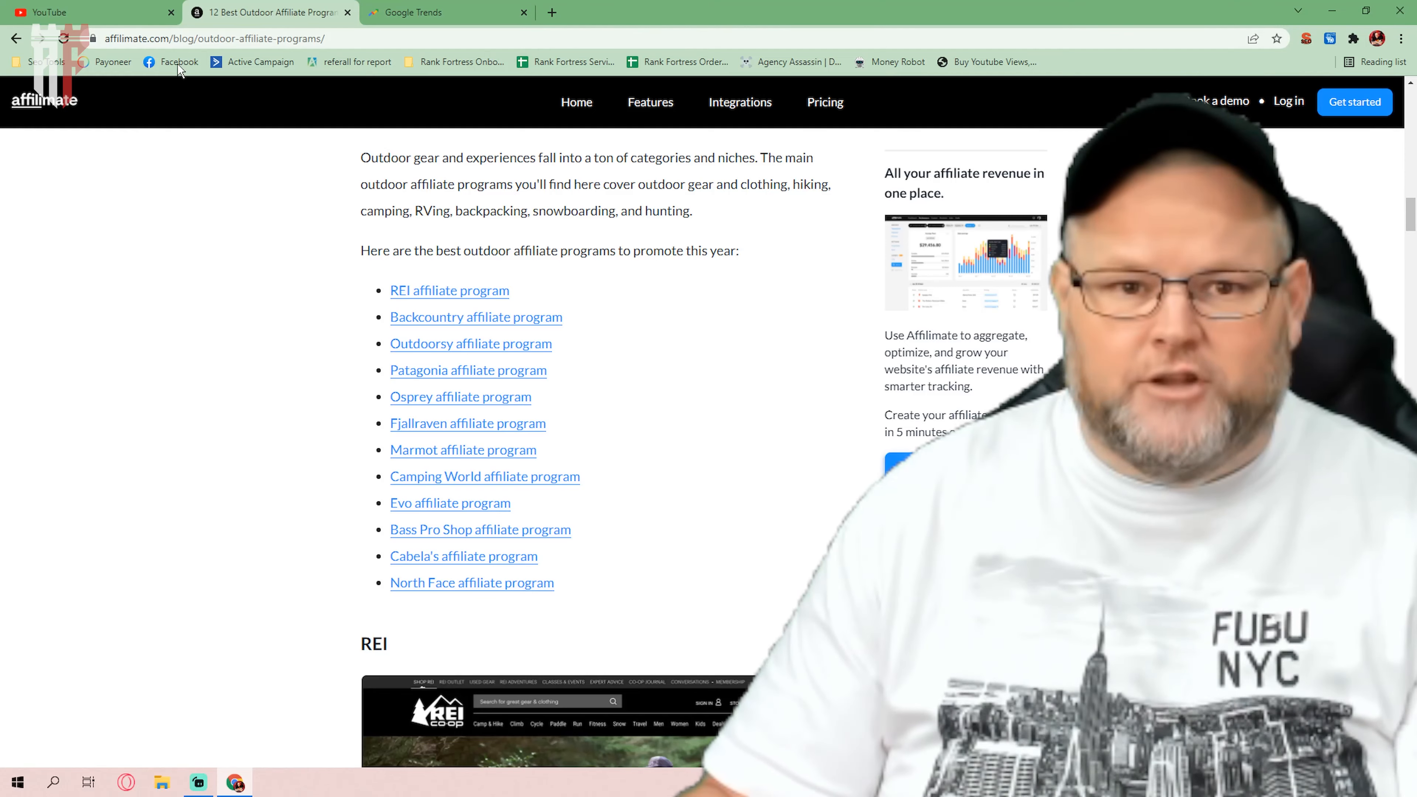
pyautogui.click(82, 11)
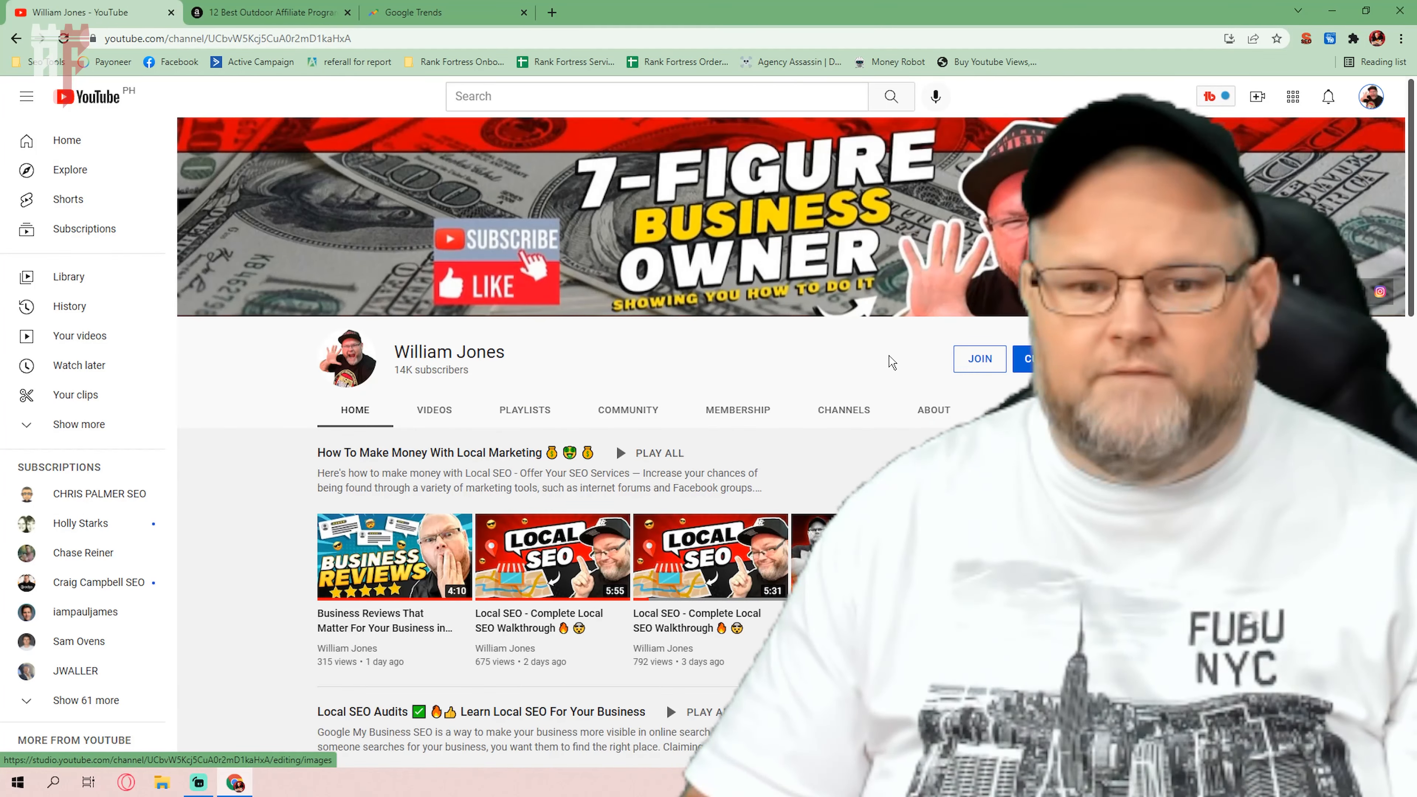
pyautogui.scroll(-3)
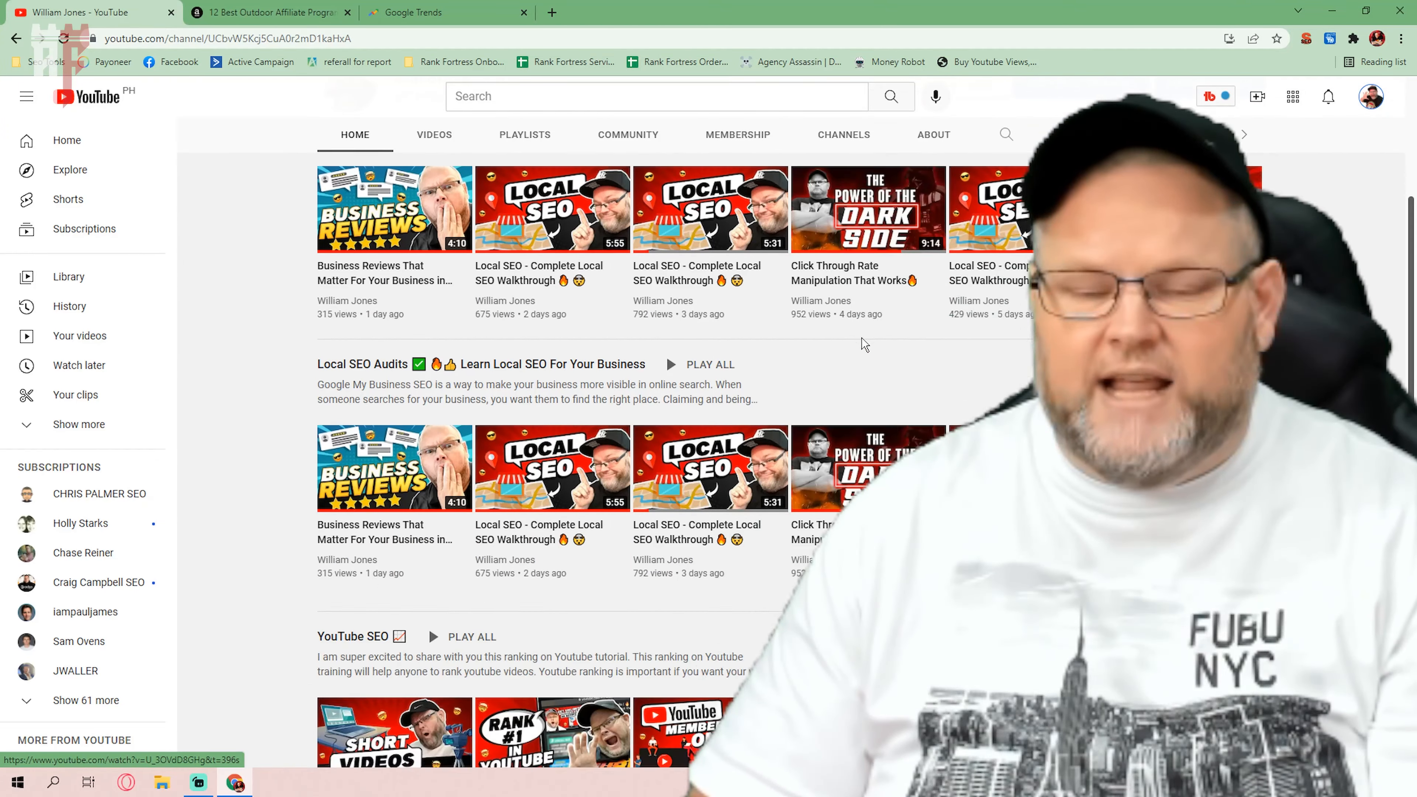
pyautogui.scroll(-3)
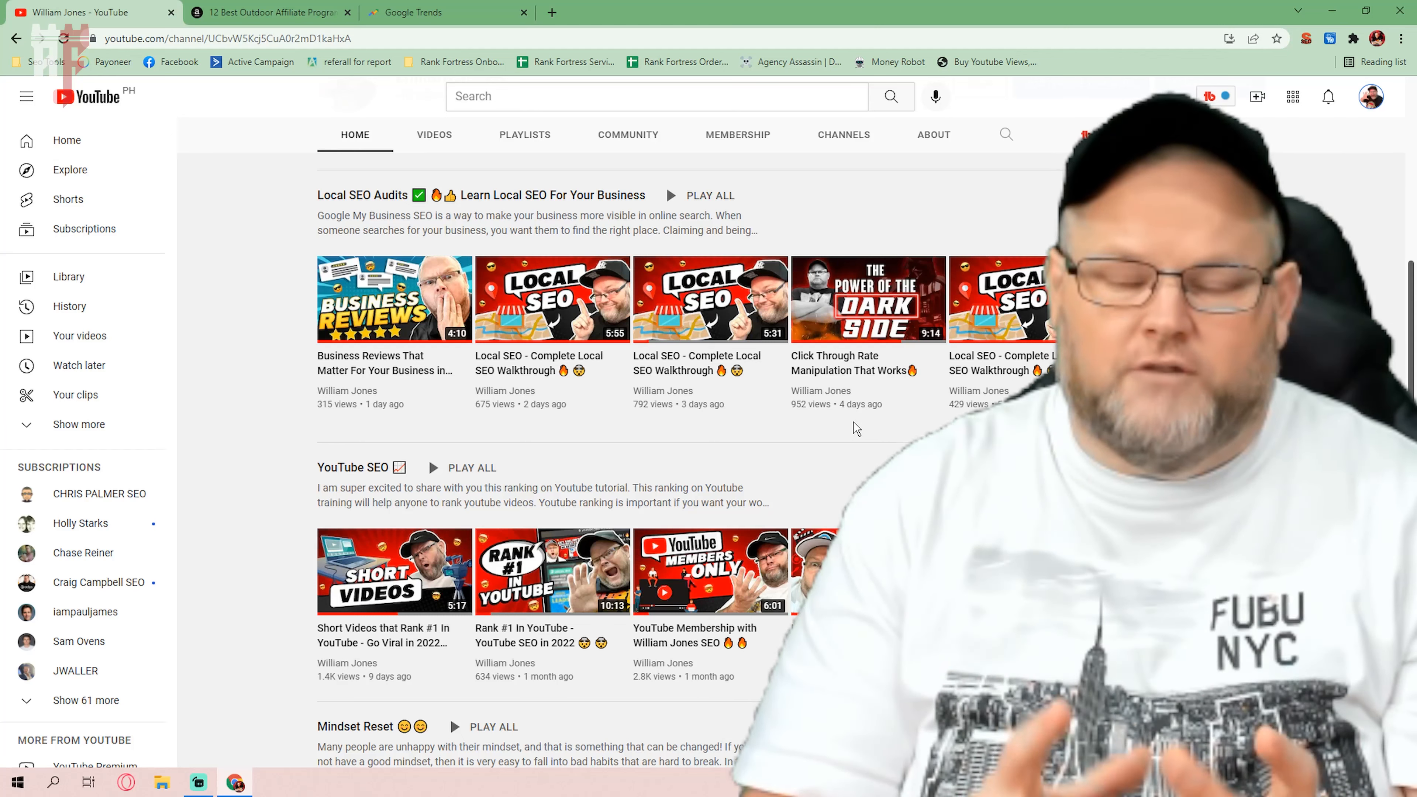
pyautogui.moveTo(492, 161)
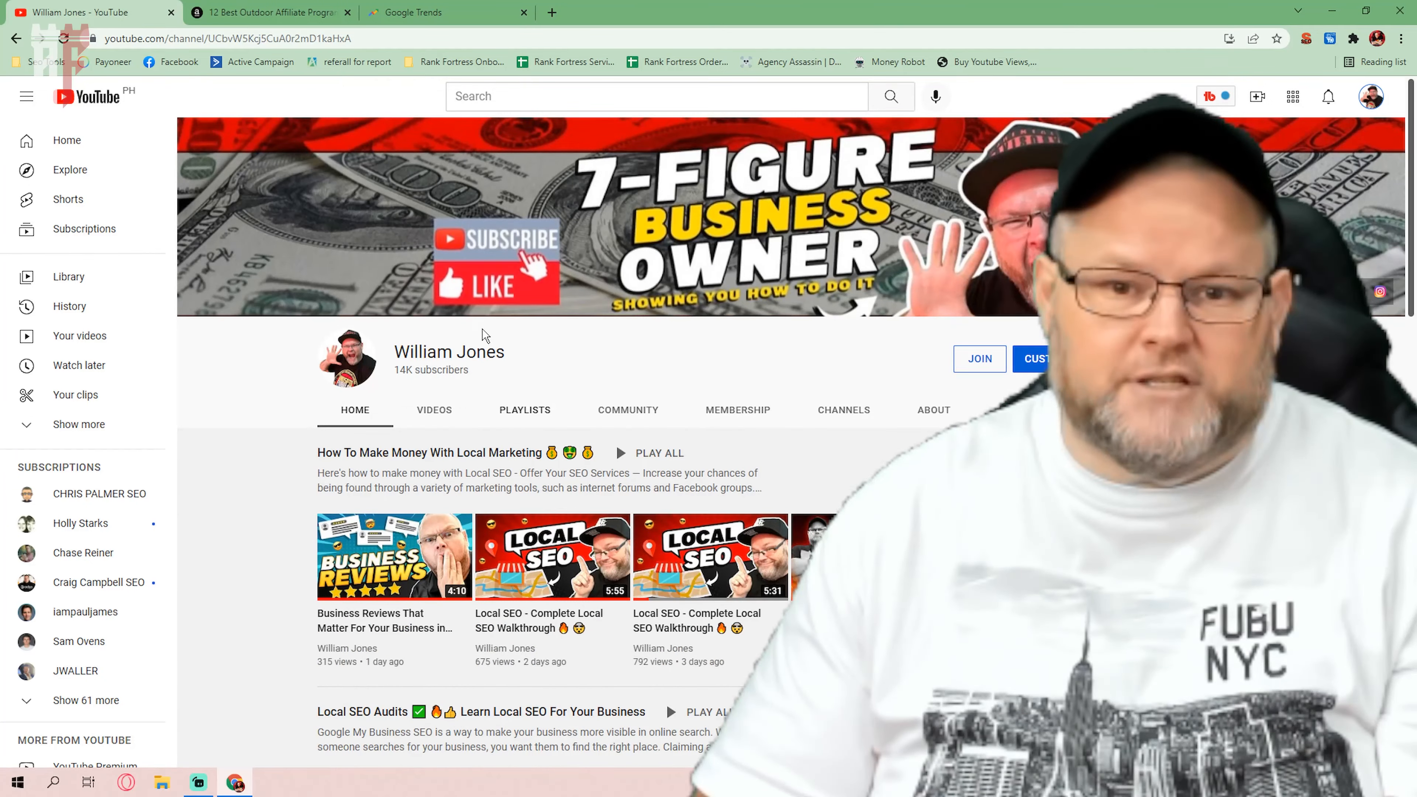
pyautogui.click(434, 409)
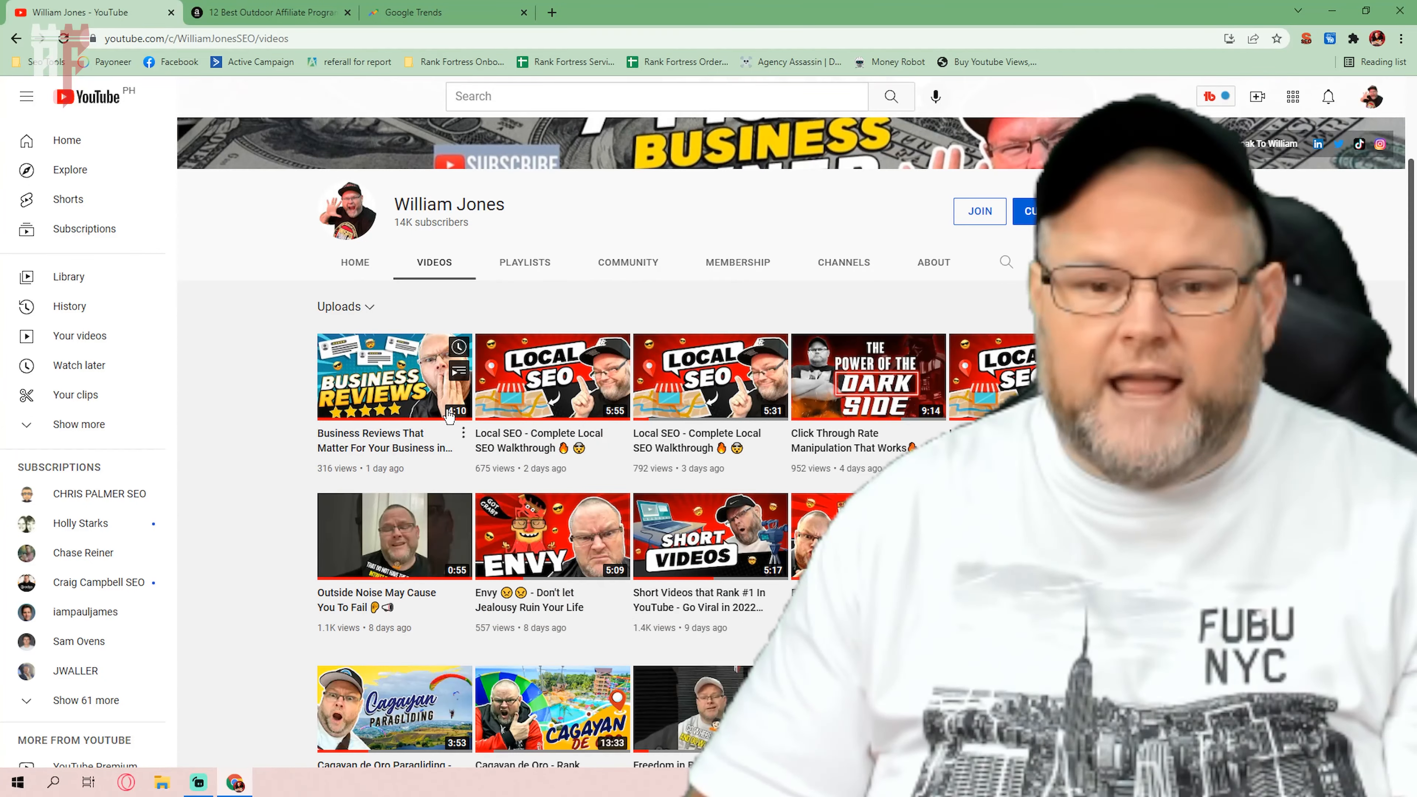
pyautogui.scroll(-3)
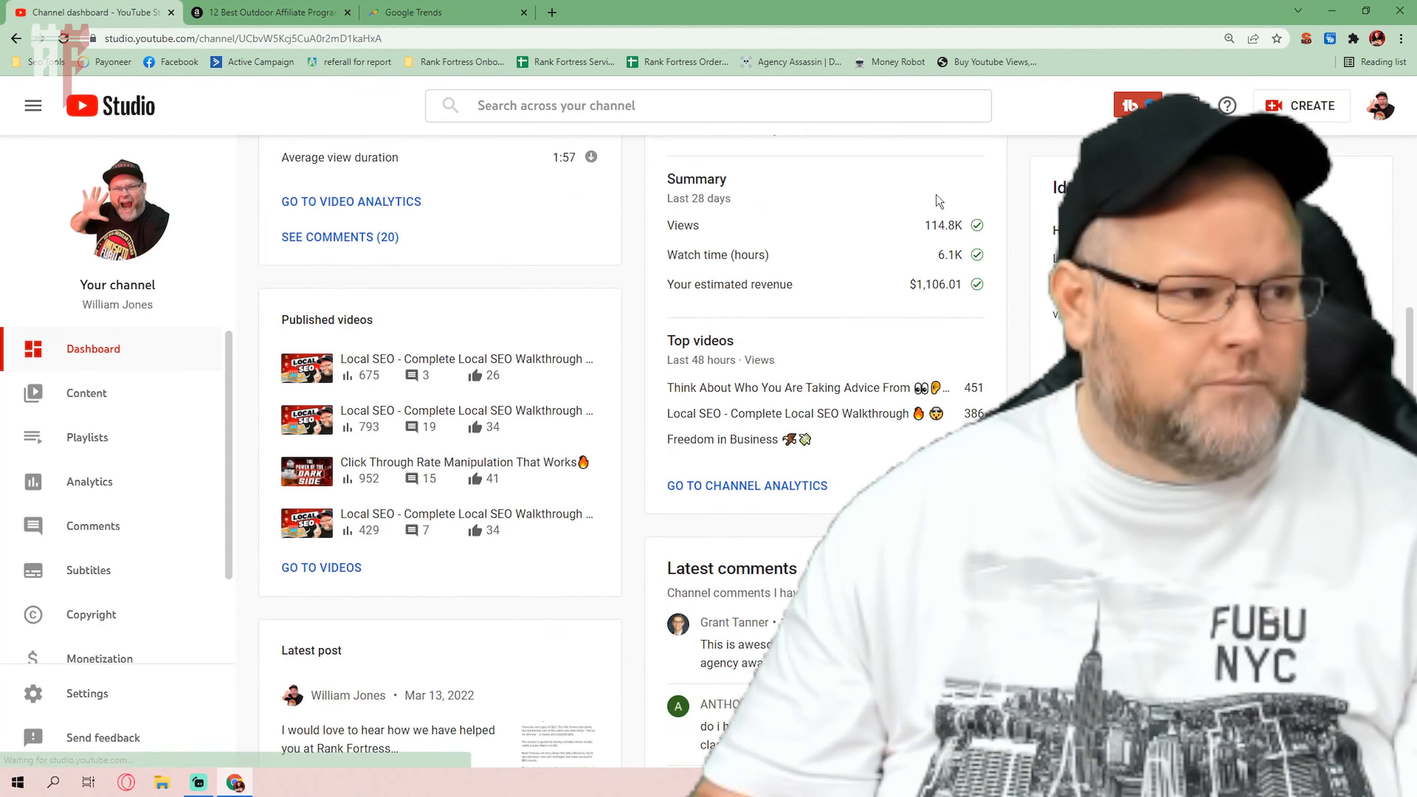
# - Show the Channel monetization overview with ads, merch, memberships, Supers and giving options
pyautogui.scroll(-3)
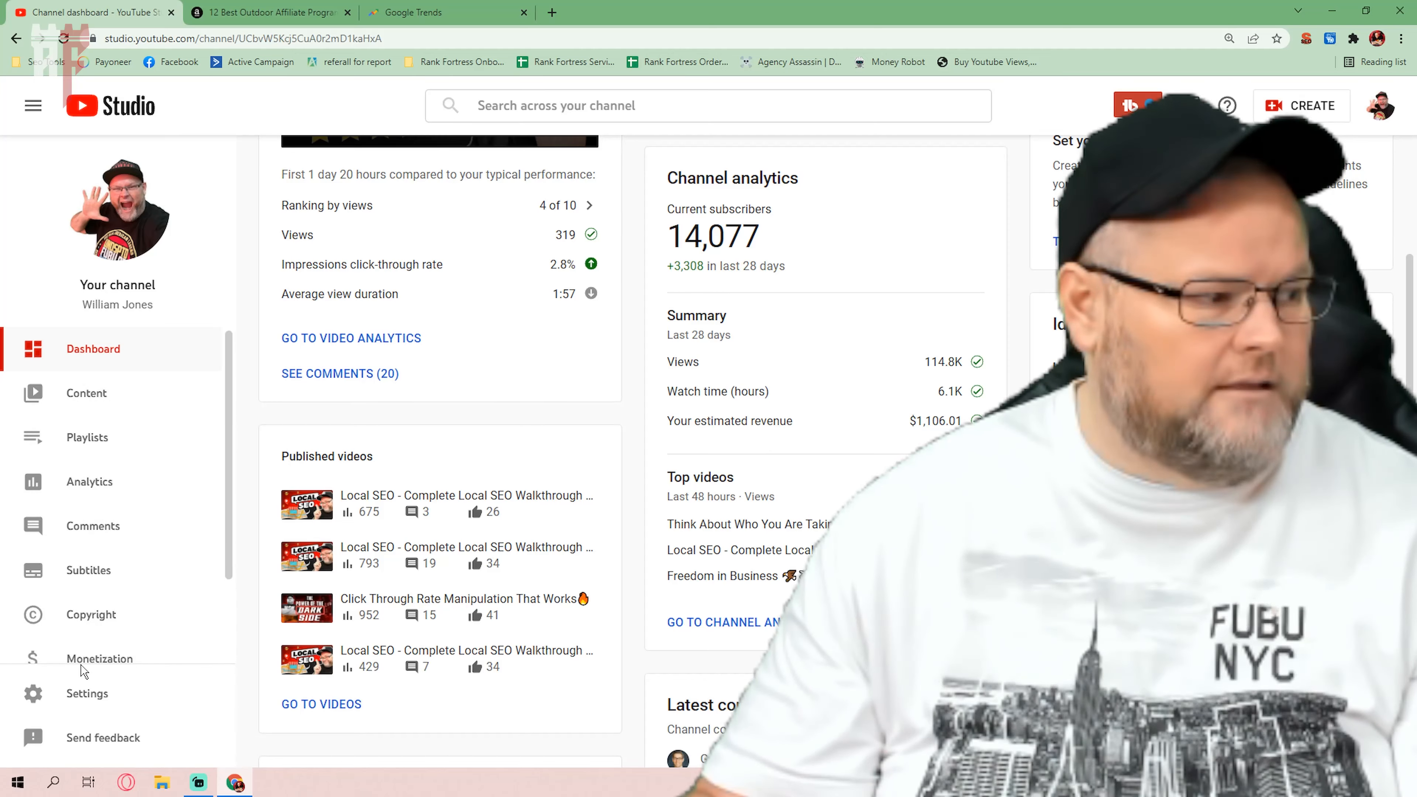
pyautogui.click(101, 657)
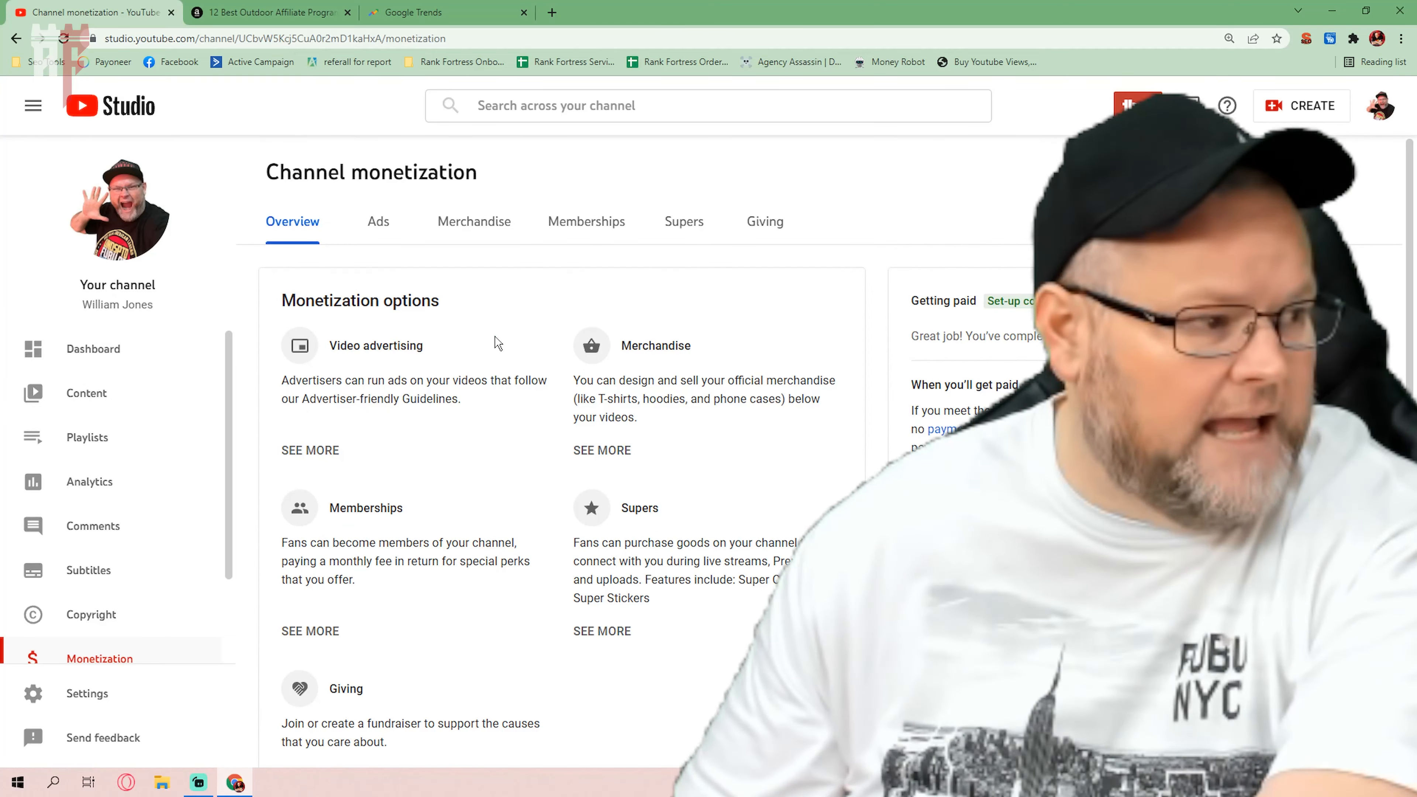
# - Review the channel's 28-day Analytics overview, then start a fresh tab on Google
pyautogui.click(89, 480)
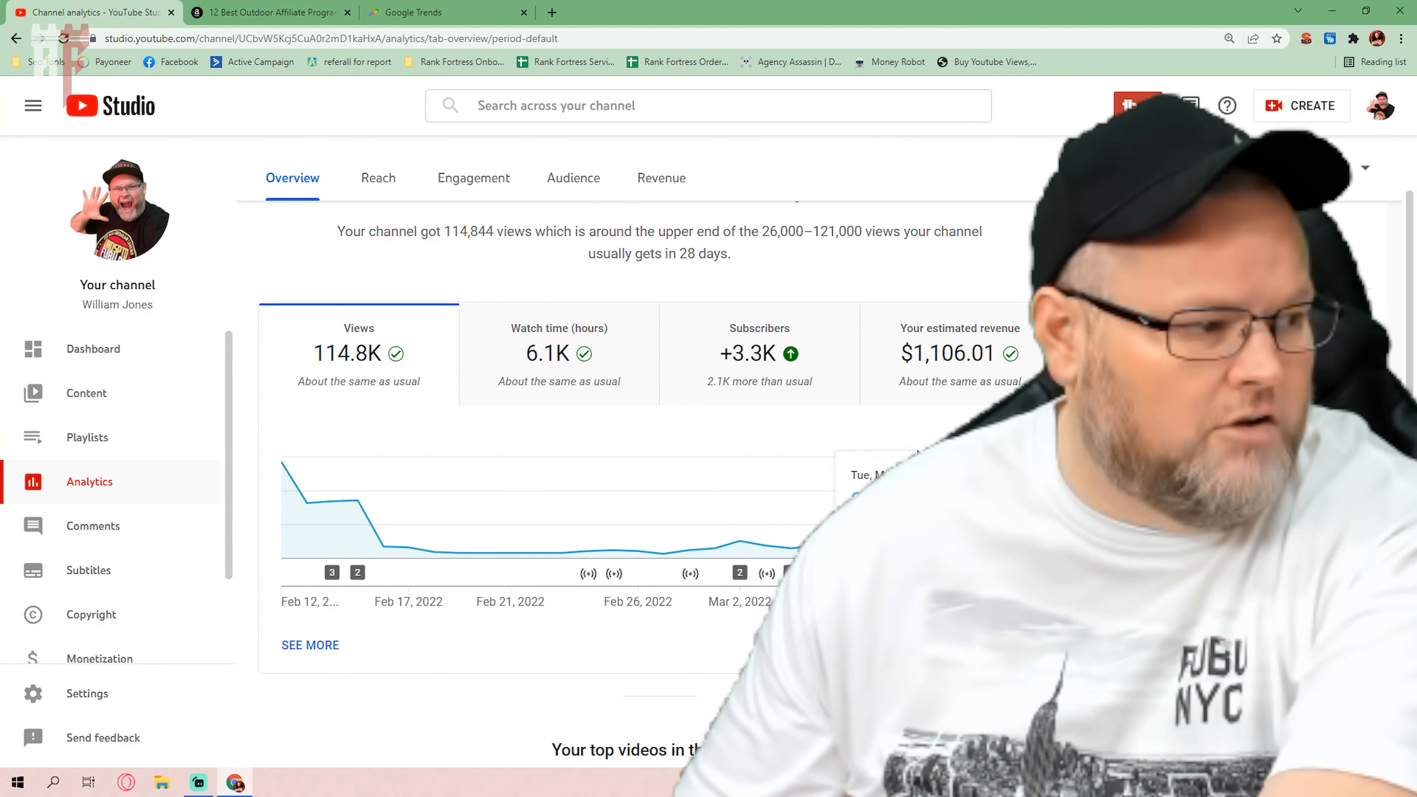
pyautogui.scroll(3)
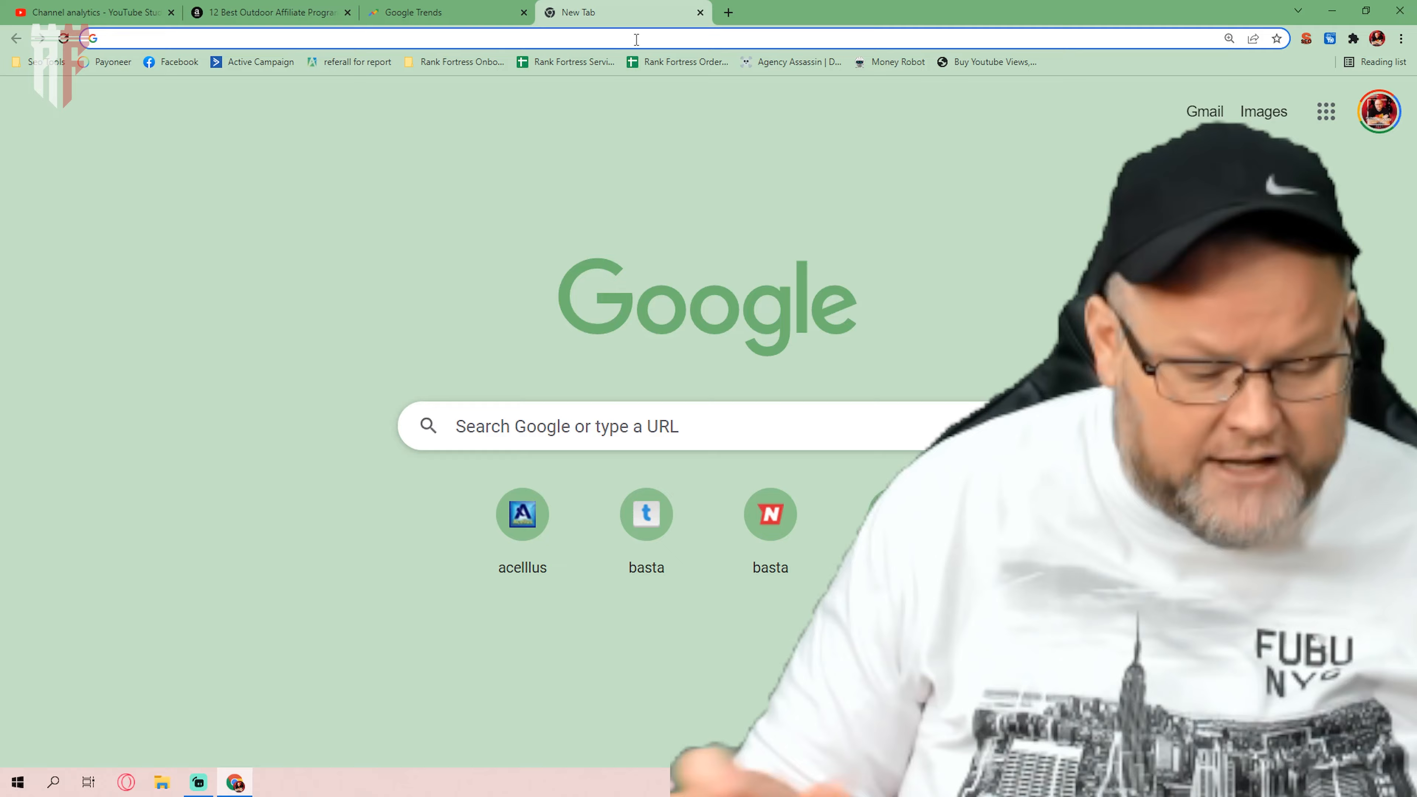
# - Go to drive.google.com and reach the Free Give Aways folder with the GMB Toolkit
pyautogui.write('drive.google.com/drive/u/0/folders/1Ia6oXA3HuzCfuJvZJAYxlVqxQhssaM_T')
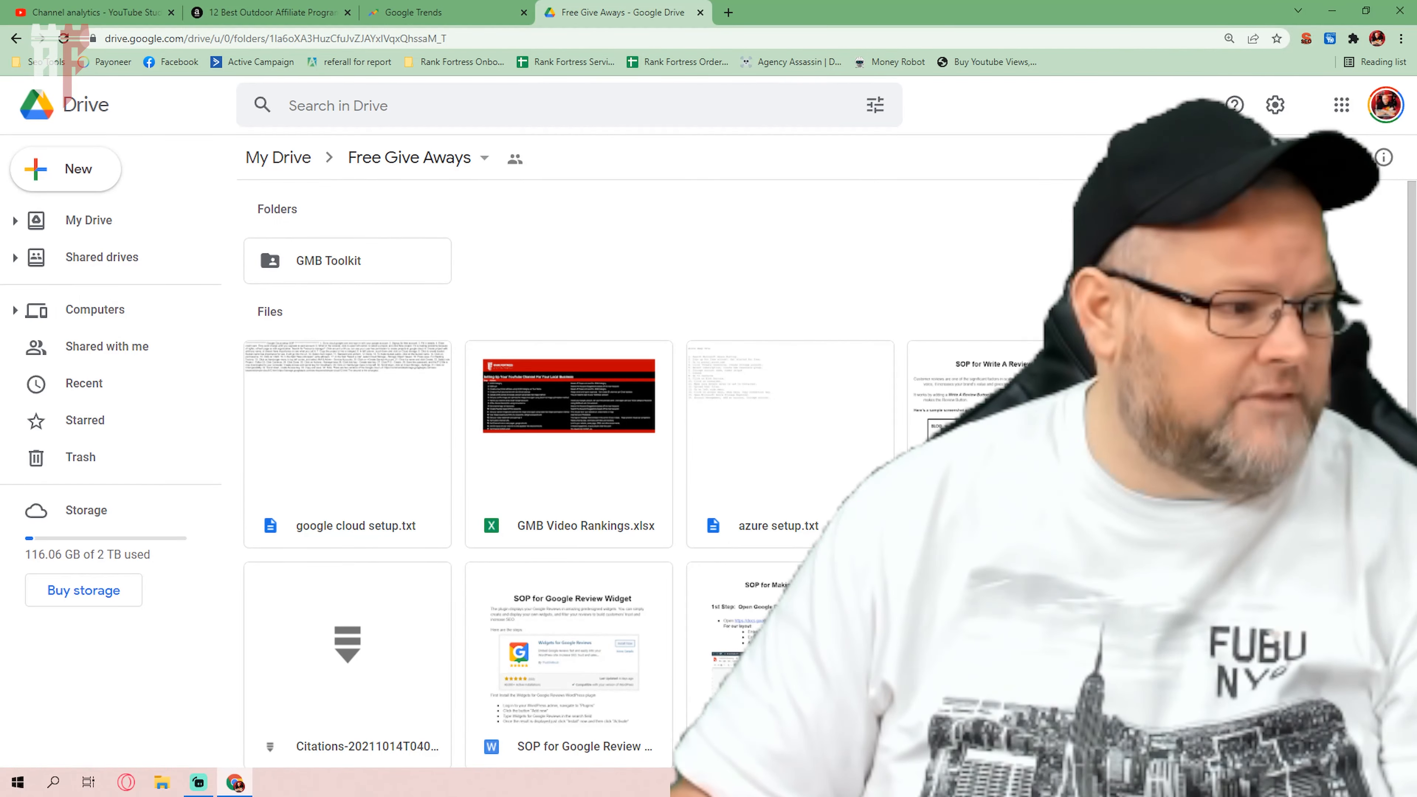
# - Open GMB Video Rankings.xlsx, skim the SEO and mirroring sheets, return to How To Start a Local YT Channel
pyautogui.doubleClick(569, 393)
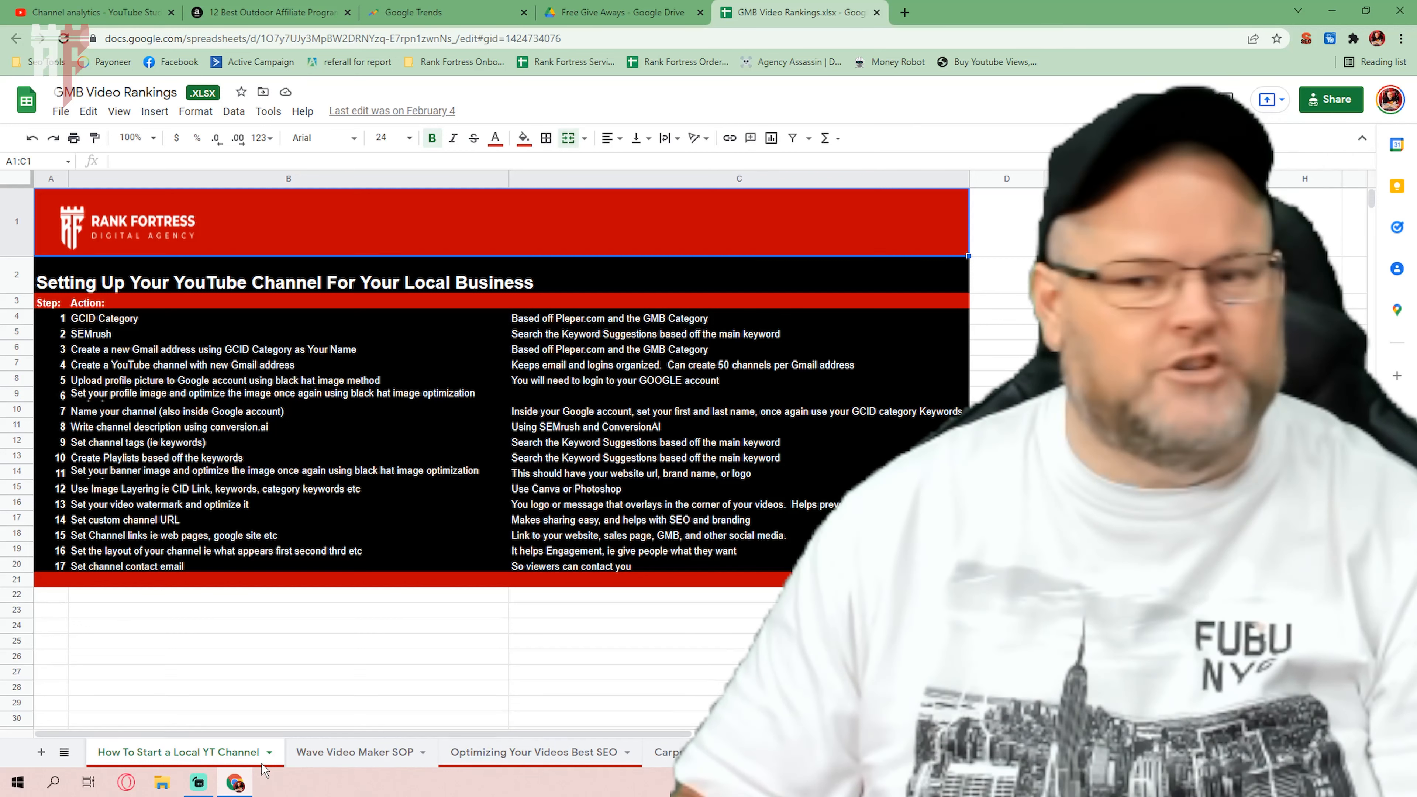
pyautogui.moveTo(356, 752)
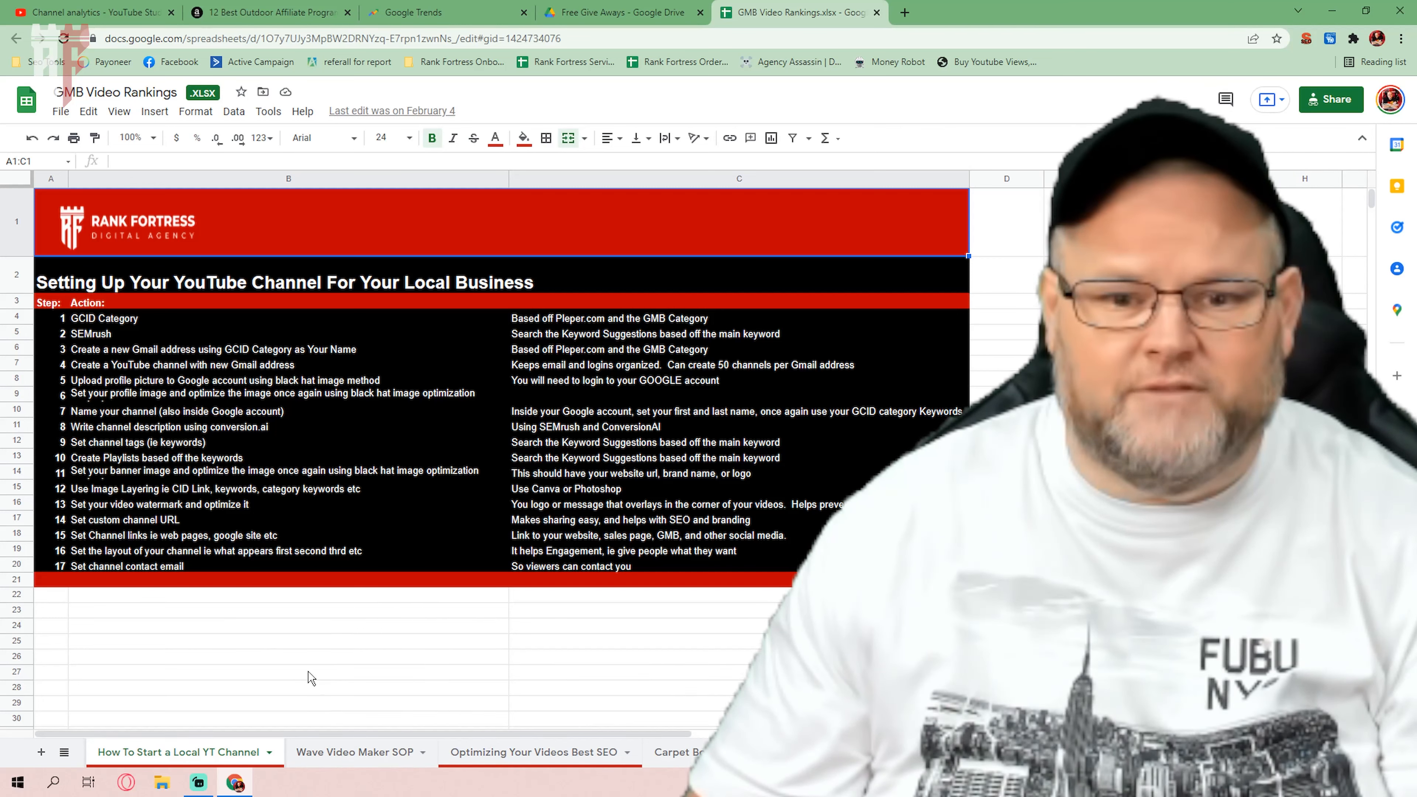
pyautogui.click(535, 752)
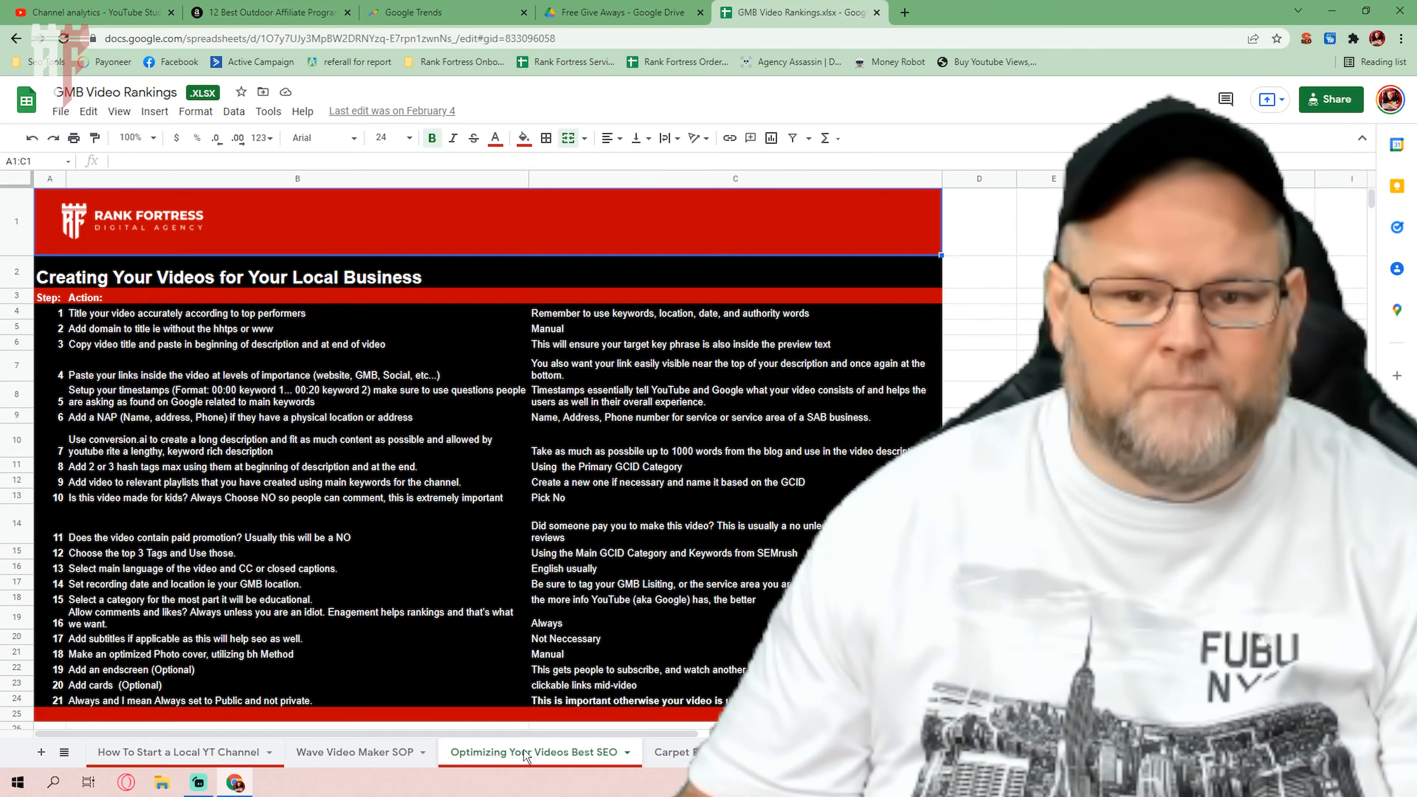
pyautogui.click(672, 752)
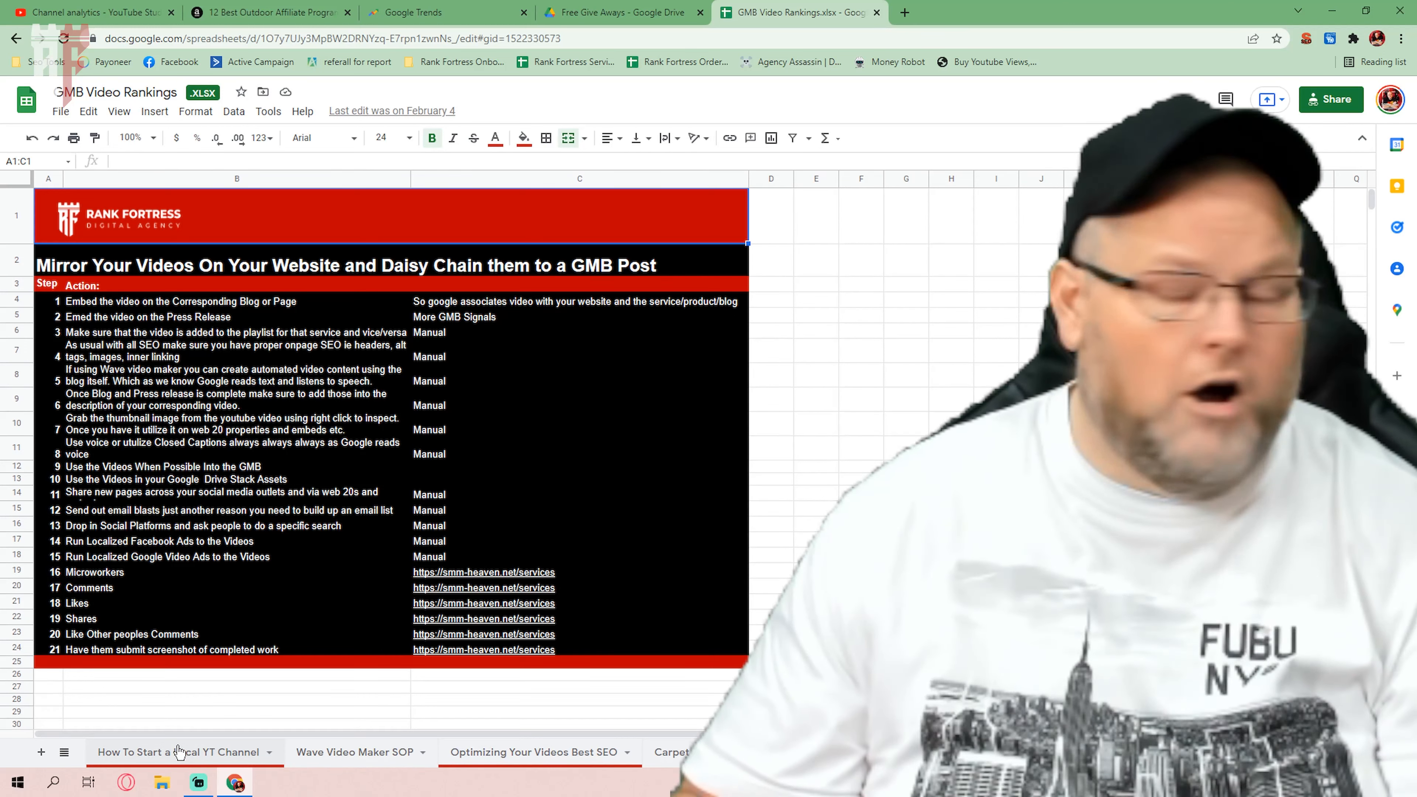
pyautogui.click(181, 752)
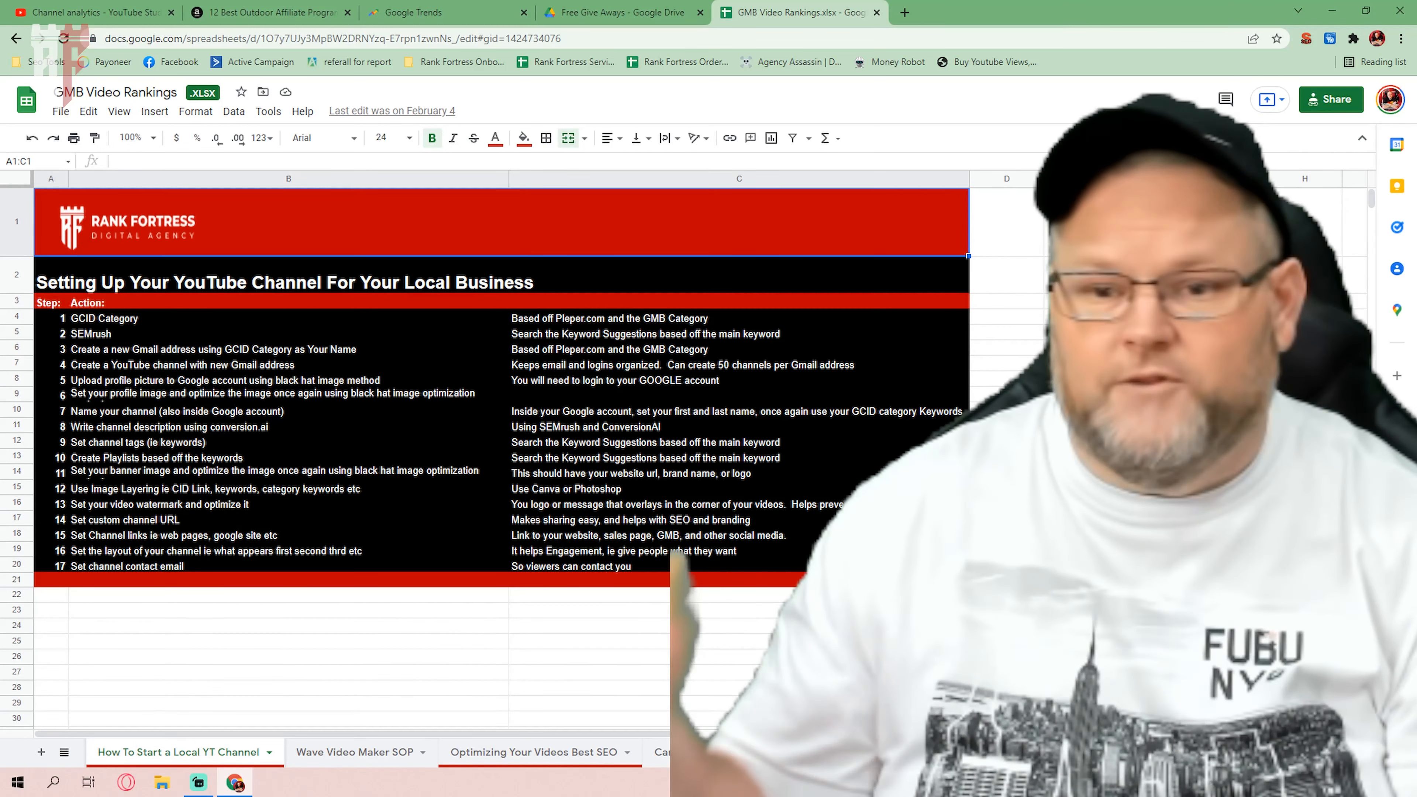